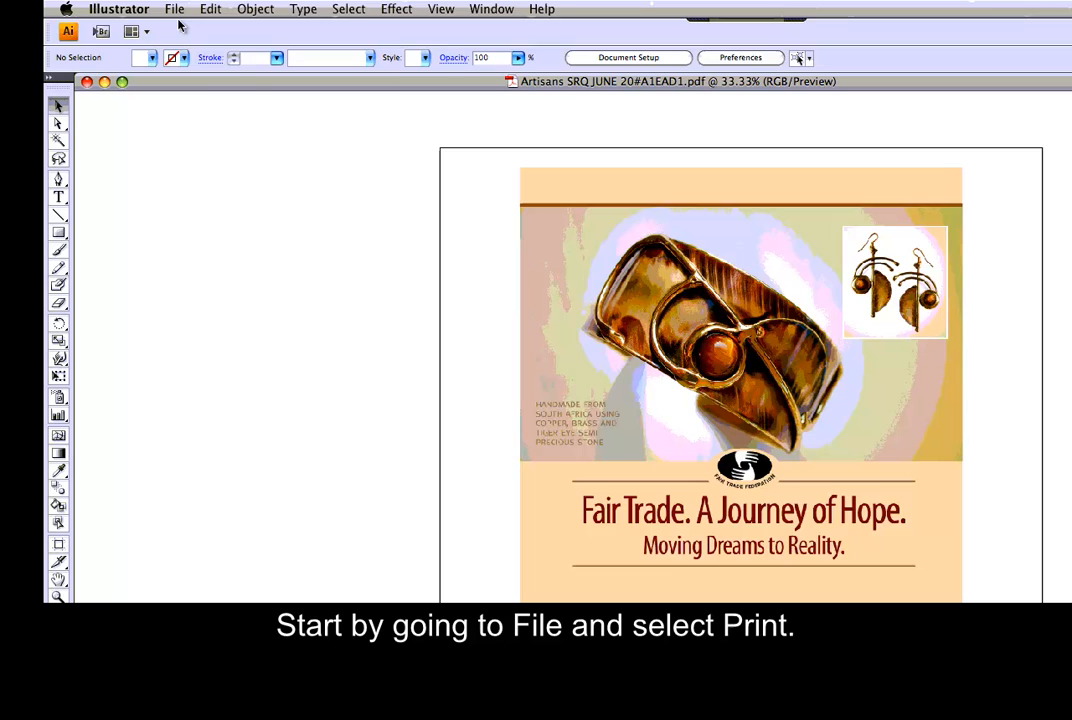
- Open Illustrator's Print dialog from the File menu for the Artisans poster
{"action": "left_click", "coordinate": [174, 9]}
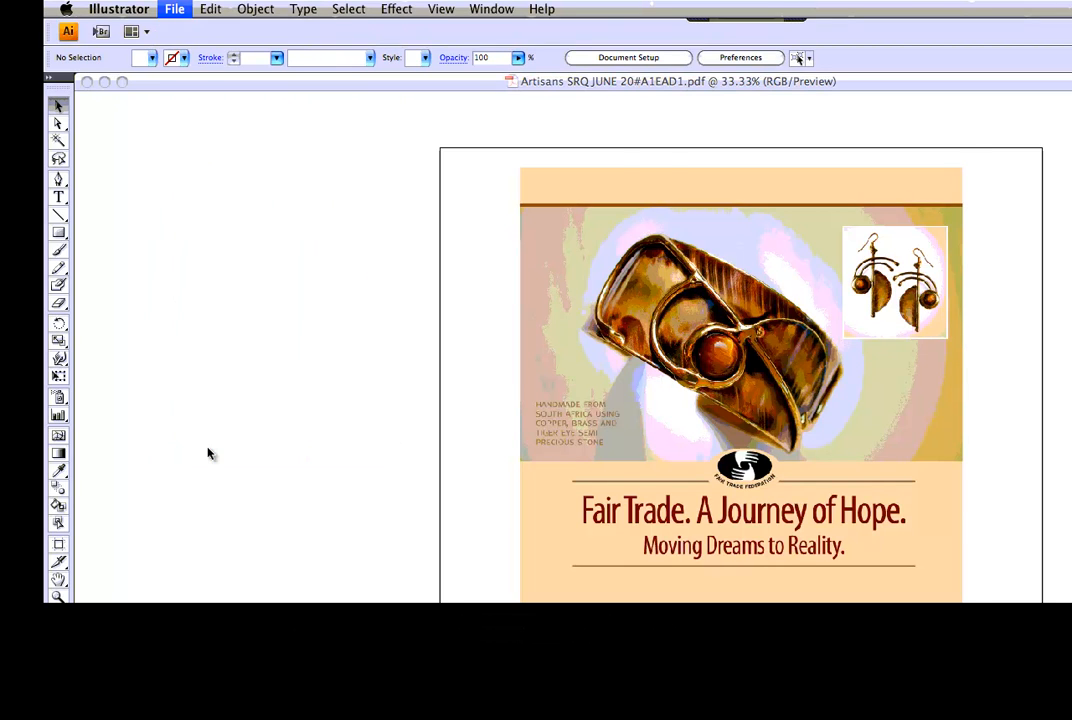
{"action": "left_click", "coordinate": [174, 9]}
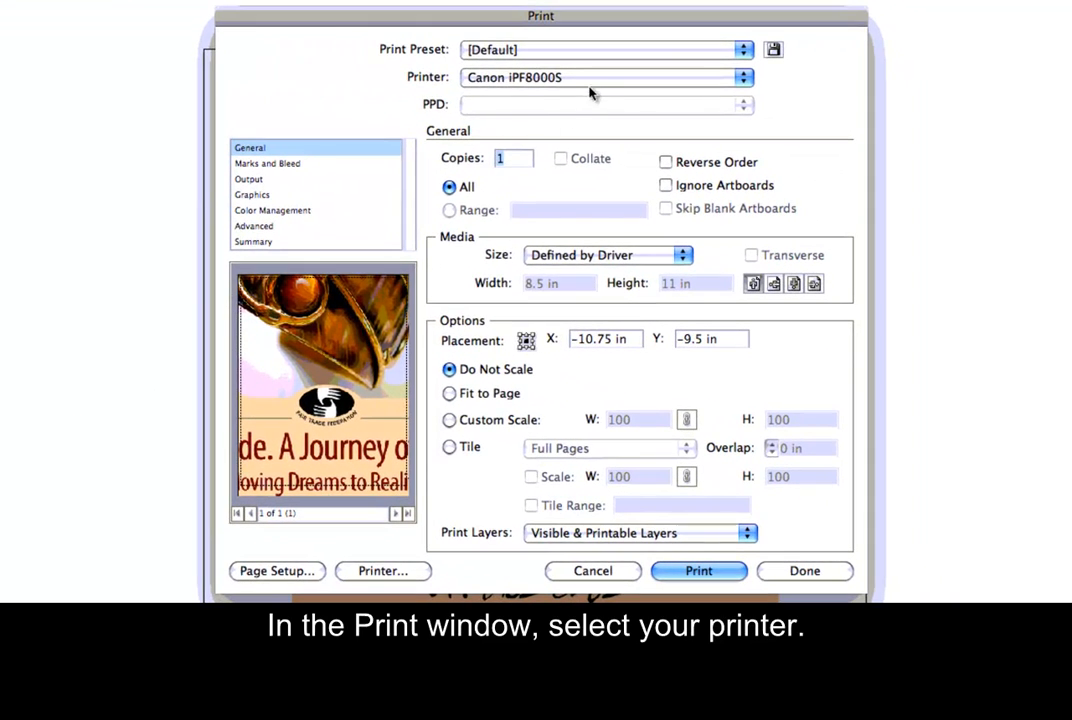
- Target StylusPro7900-1585AA (IP), letting Illustrator manage colours with the ep79_9900mk_LJWRSC_1440.icm profile
{"action": "left_click", "coordinate": [607, 77]}
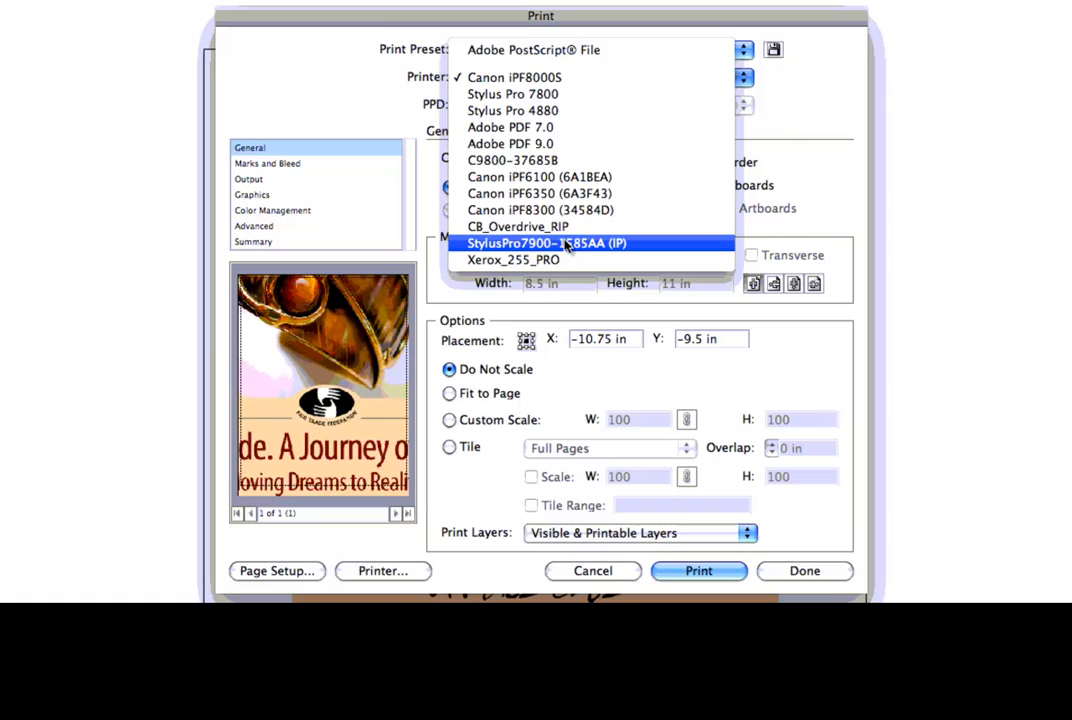
{"action": "left_click", "coordinate": [546, 243]}
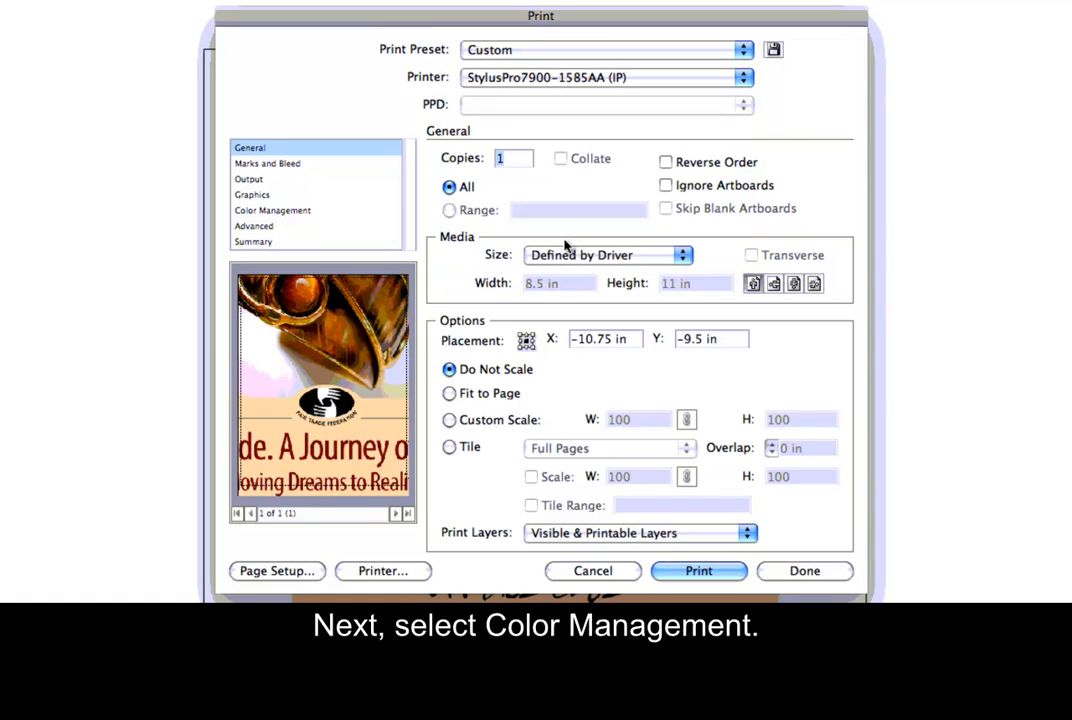
{"action": "left_click", "coordinate": [273, 210]}
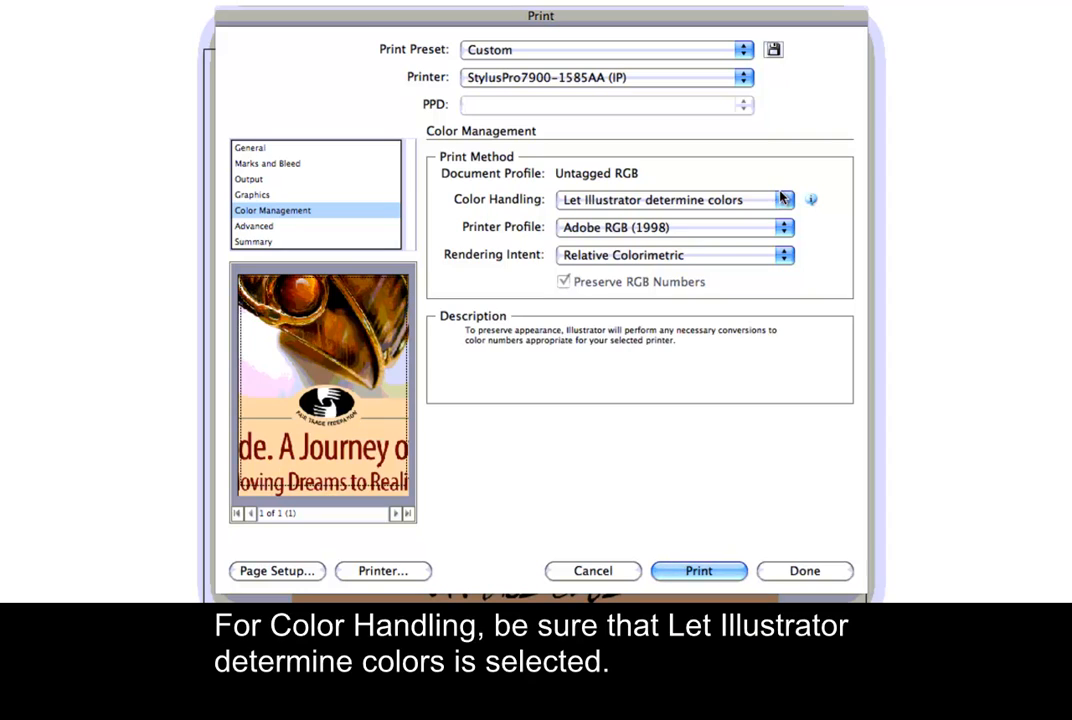
{"action": "left_click", "coordinate": [670, 199]}
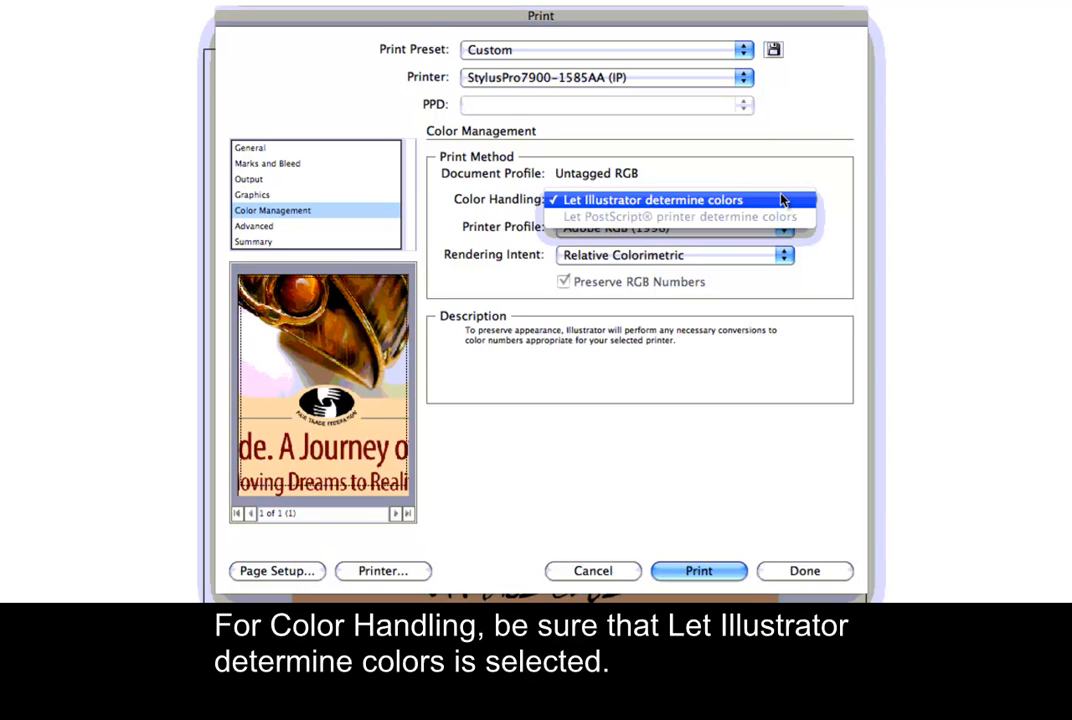
{"action": "left_click", "coordinate": [653, 199]}
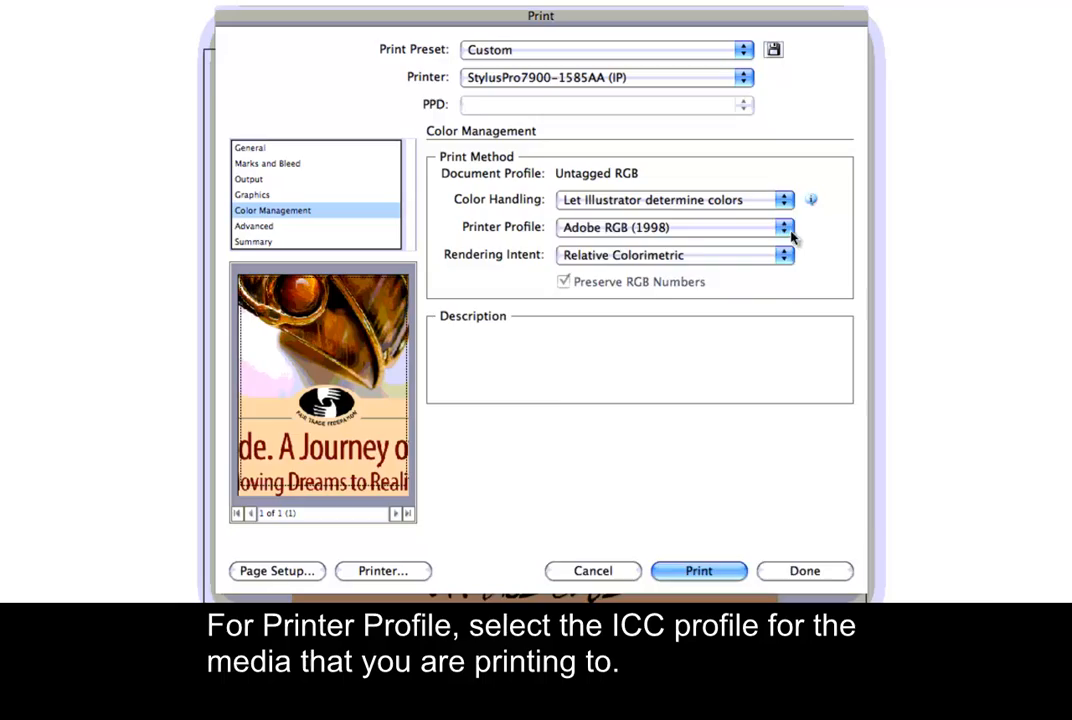
{"action": "left_click", "coordinate": [784, 227]}
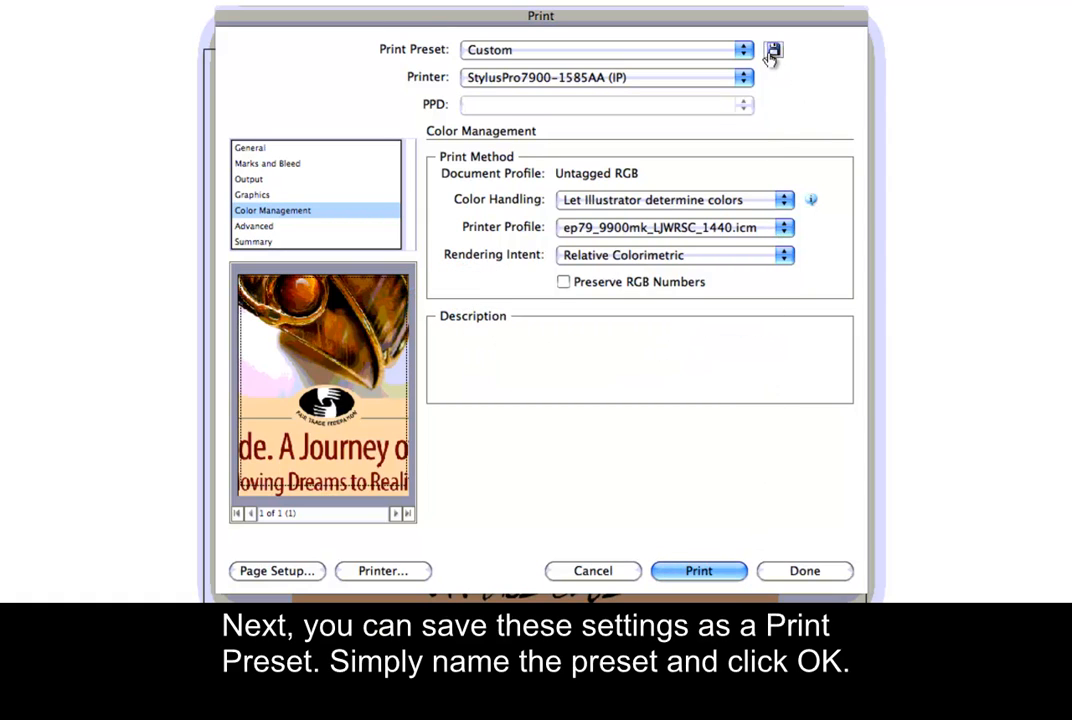
- Save a print preset named 'Water Resistant Satin Cloth' and make it active
{"action": "left_click", "coordinate": [773, 50]}
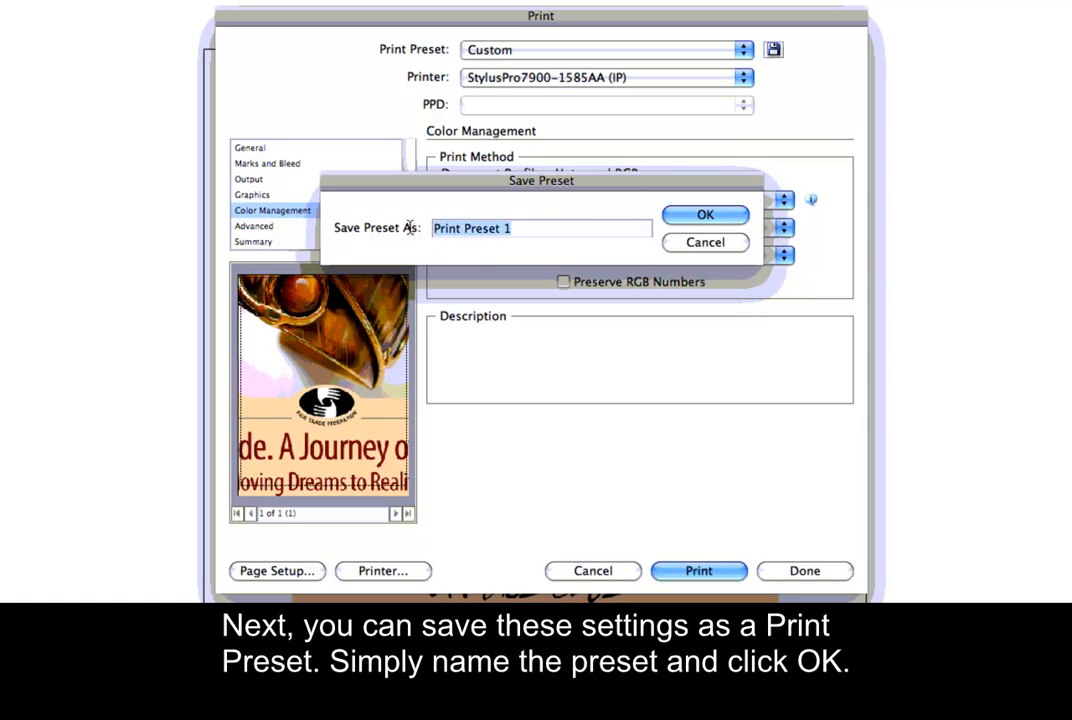
{"action": "type", "text": "Water Resistant Satin"}
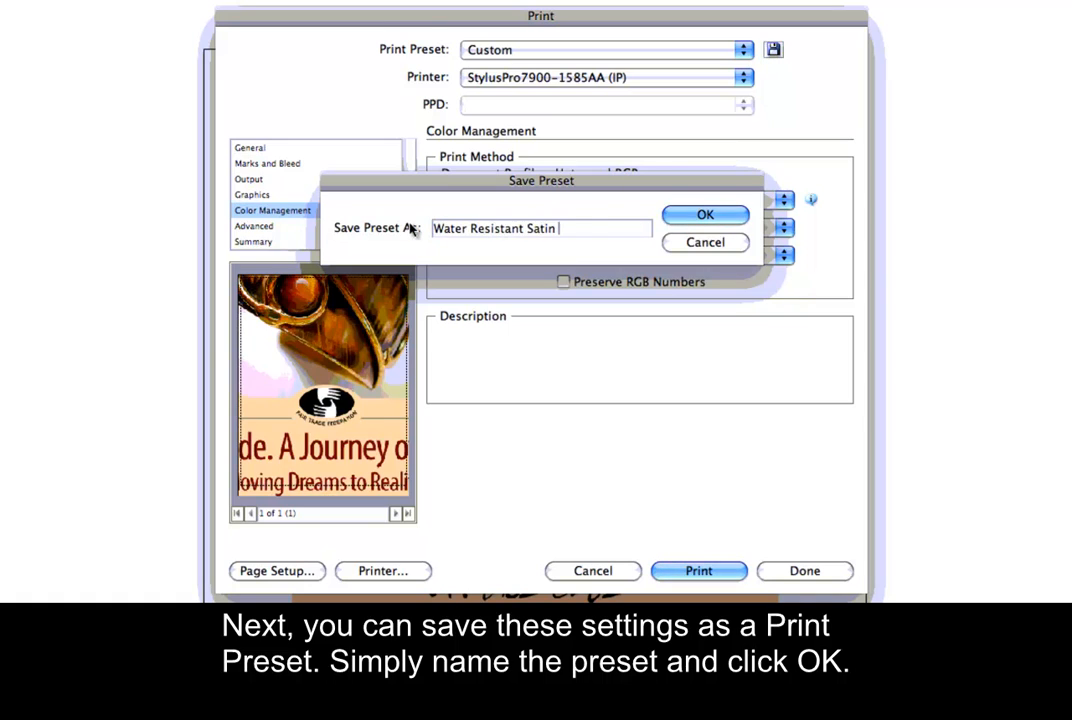
{"action": "type", "text": "Cloth"}
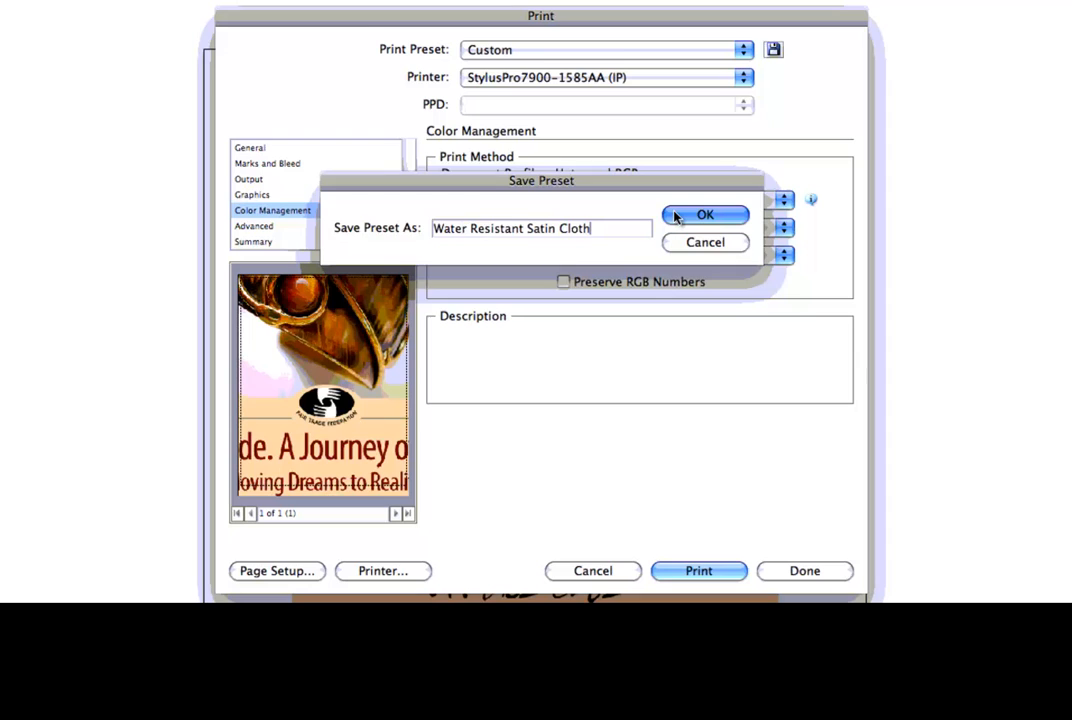
{"action": "left_click", "coordinate": [705, 214]}
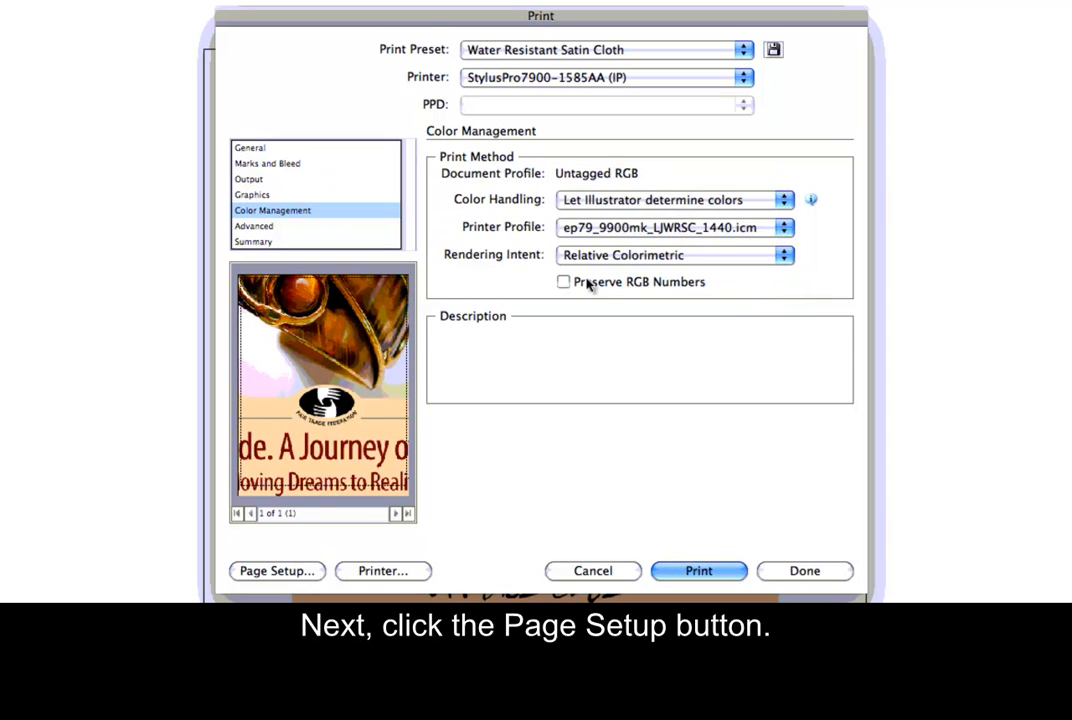
{"action": "mouse_move", "coordinate": [277, 571]}
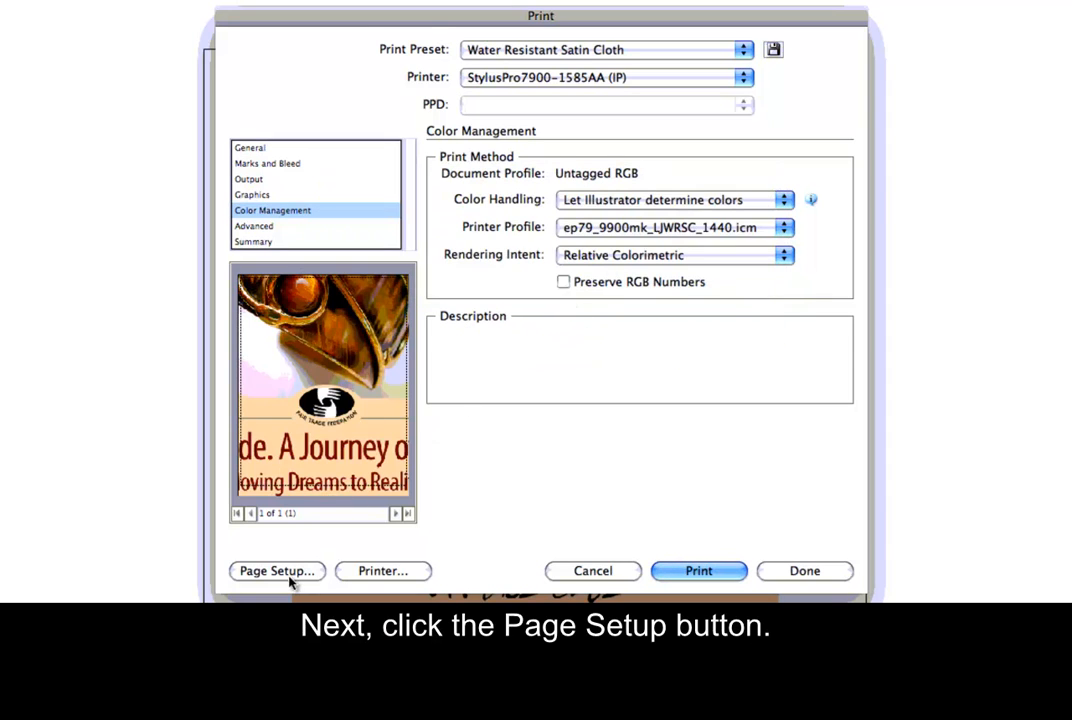
- From Page Setup, choose Manage Custom Sizes in the Paper Size list
{"action": "left_click", "coordinate": [277, 570]}
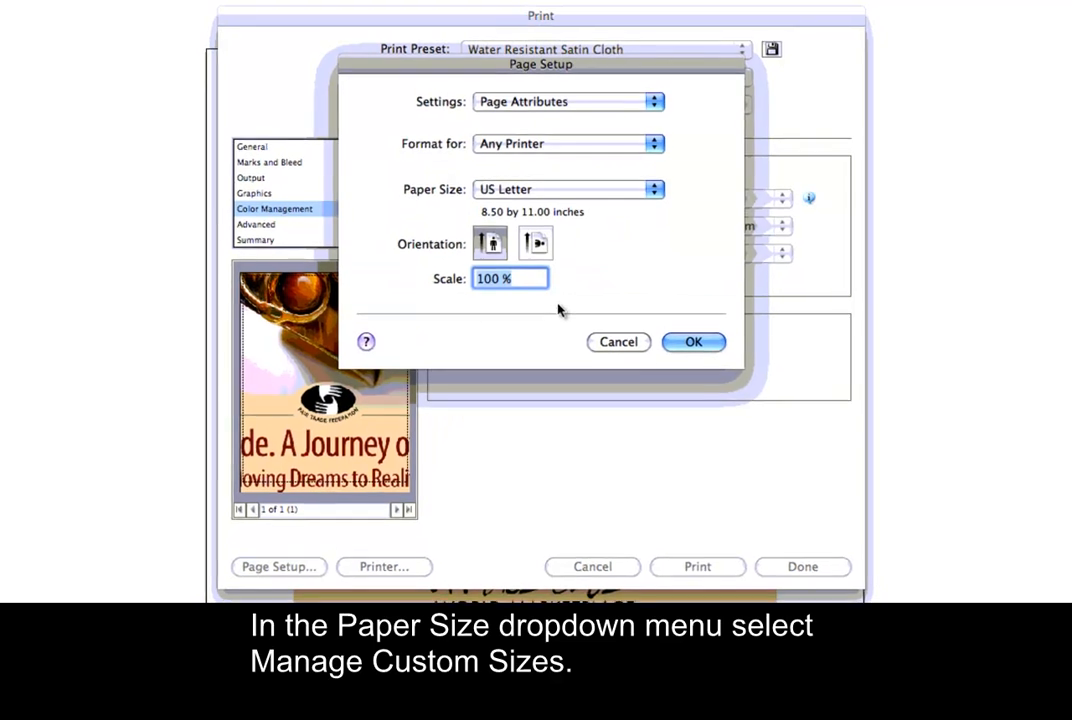
{"action": "left_click", "coordinate": [568, 189]}
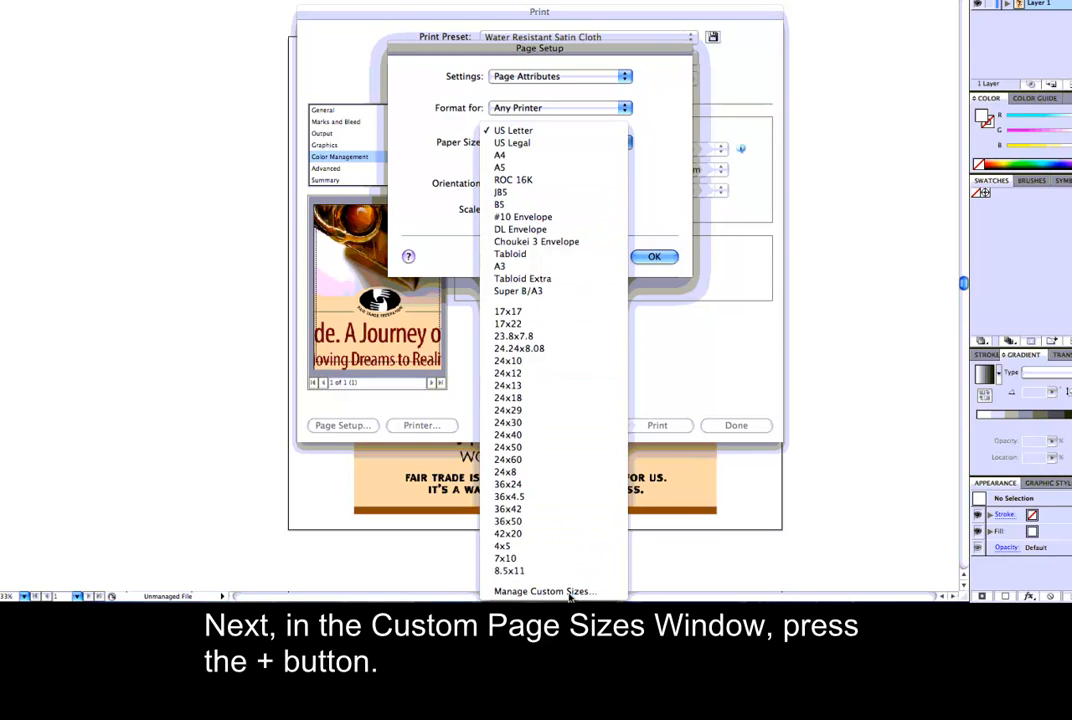
{"action": "left_click", "coordinate": [544, 591]}
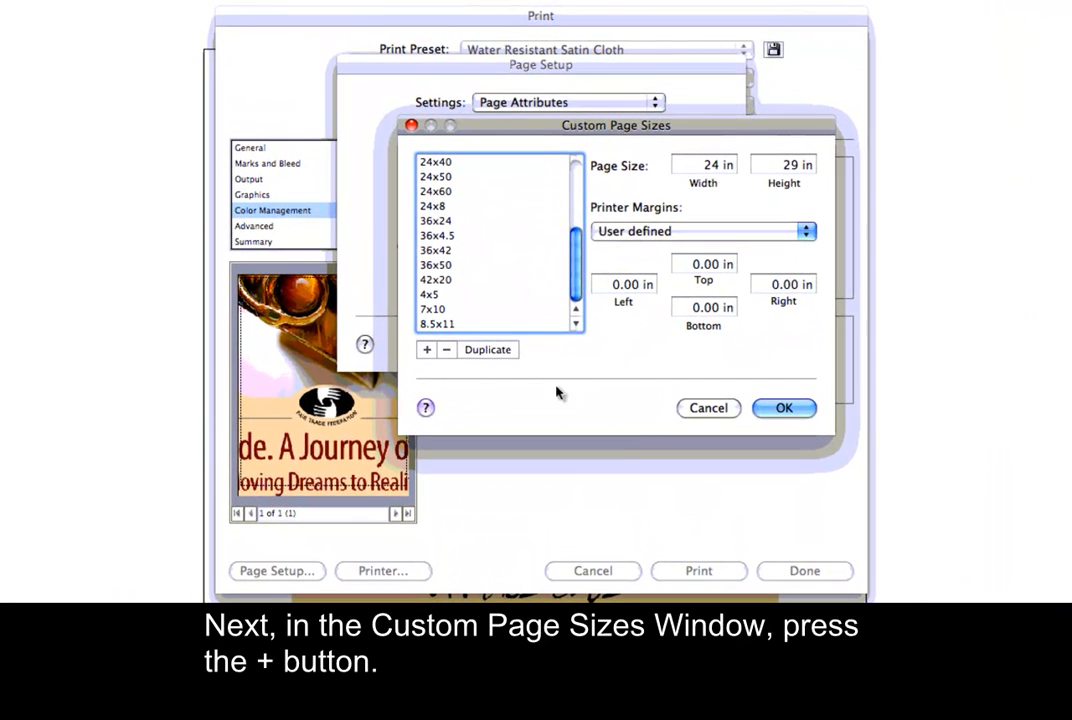
- Add a 24x28.5 in custom size with StylusPro7900-1585AA margins and accept Page Setup
{"action": "left_click", "coordinate": [426, 350]}
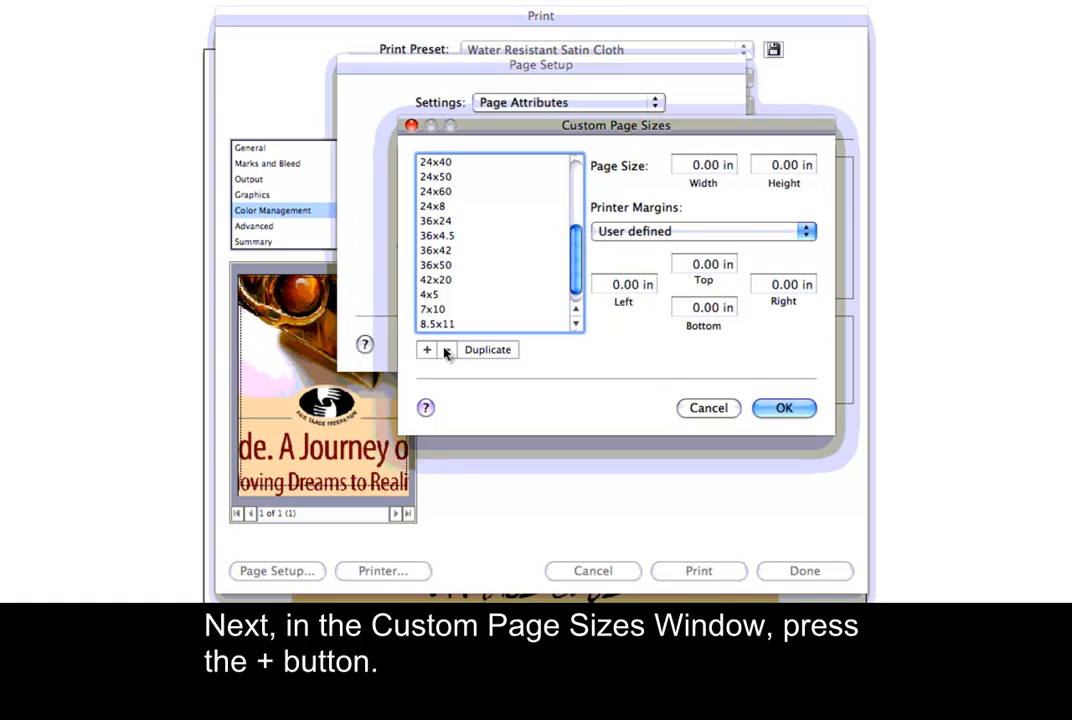
{"action": "left_click", "coordinate": [426, 349]}
{"action": "type", "text": "28.5"}
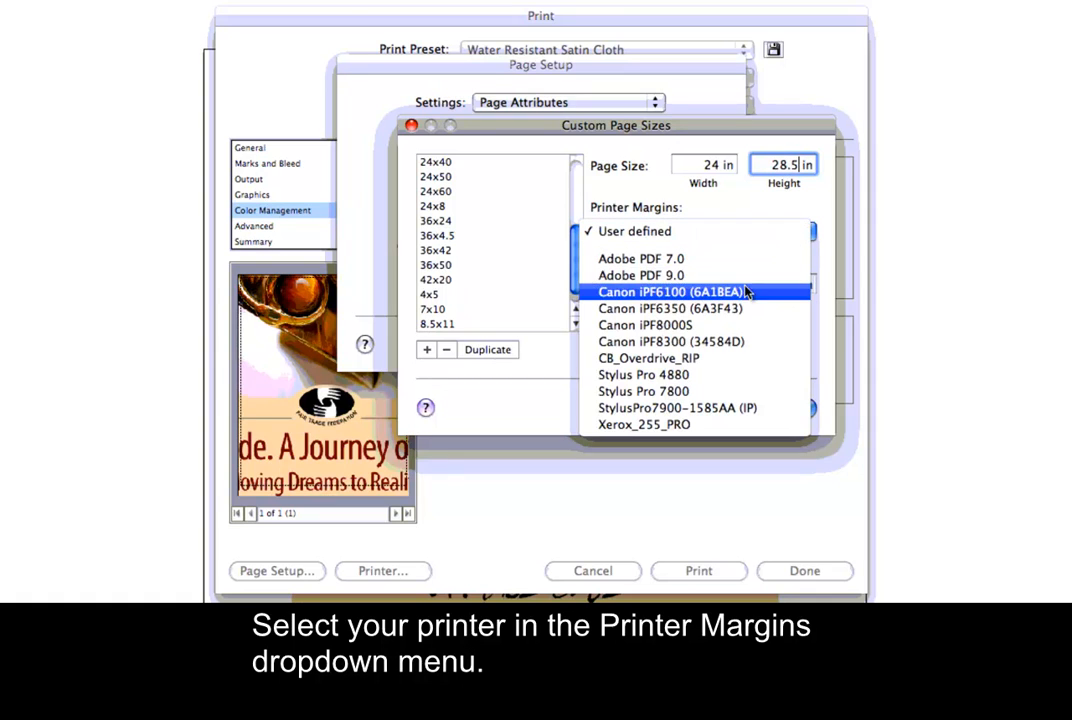
{"action": "left_click", "coordinate": [677, 407]}
{"action": "type", "text": "24x28.5"}
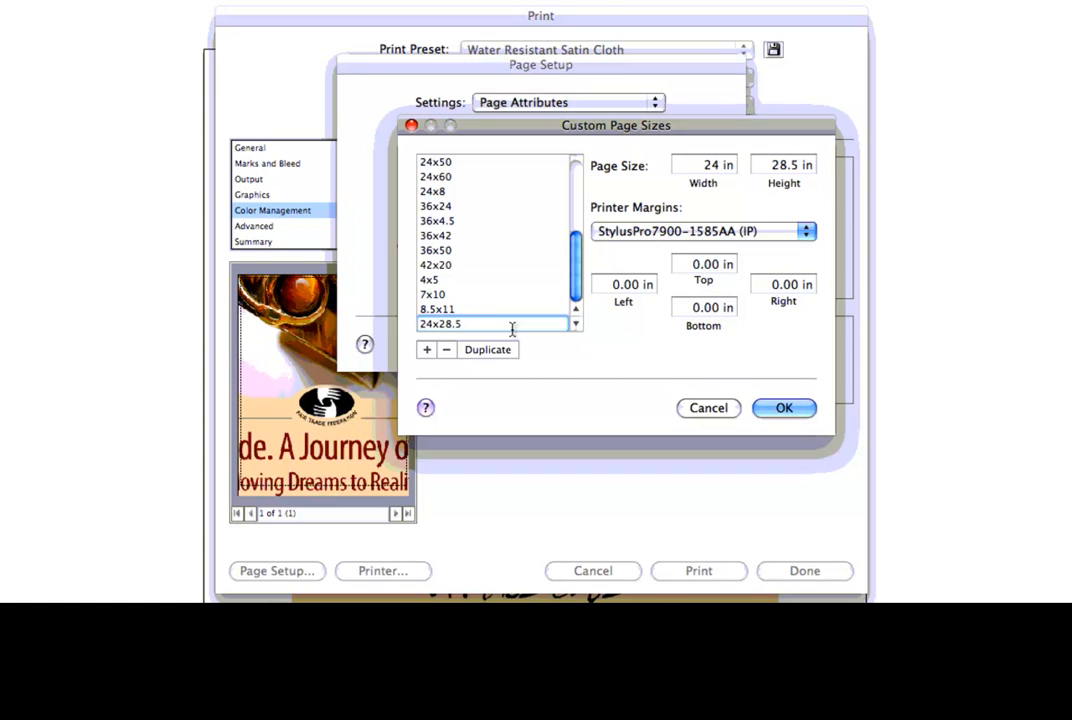
{"action": "left_click", "coordinate": [784, 407]}
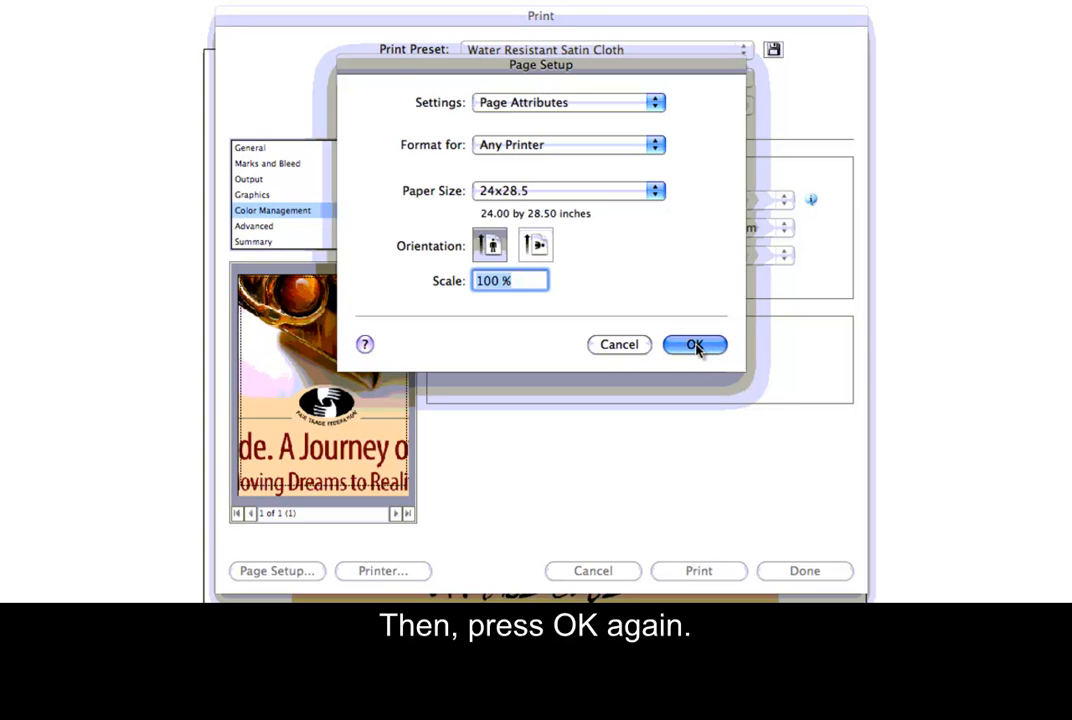
{"action": "left_click", "coordinate": [695, 344]}
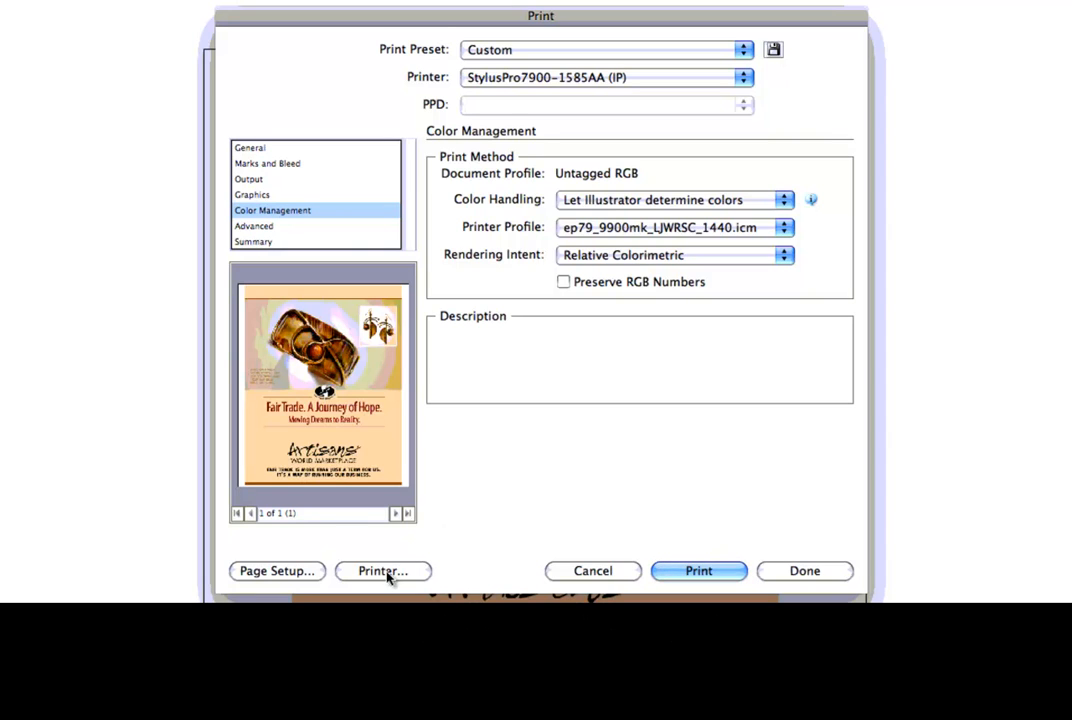
- In the Epson Printer Settings, choose Roll Paper, Enhanced Matte Paper, and Color Mode Off
{"action": "left_click", "coordinate": [383, 571]}
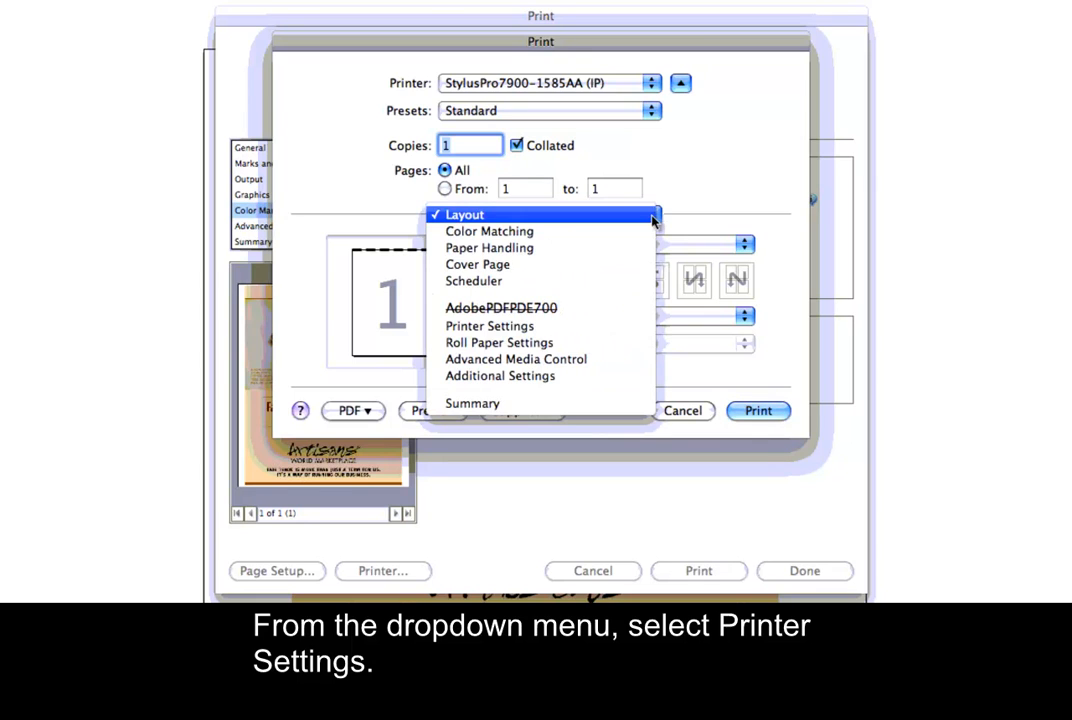
{"action": "mouse_move", "coordinate": [489, 326]}
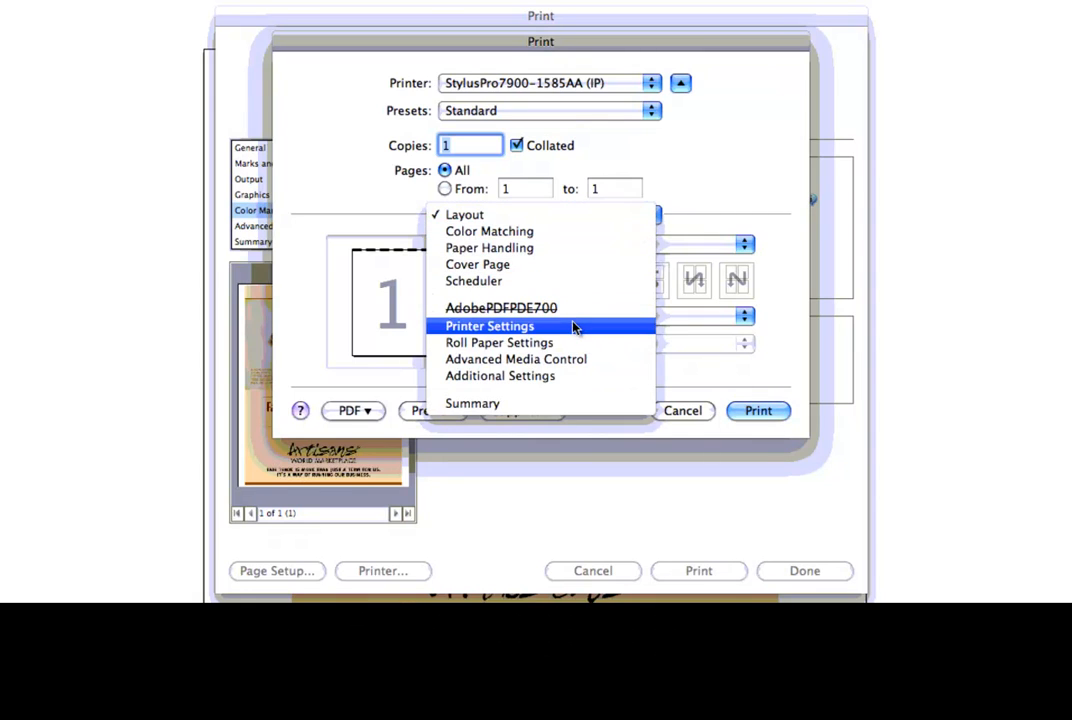
{"action": "left_click", "coordinate": [489, 326]}
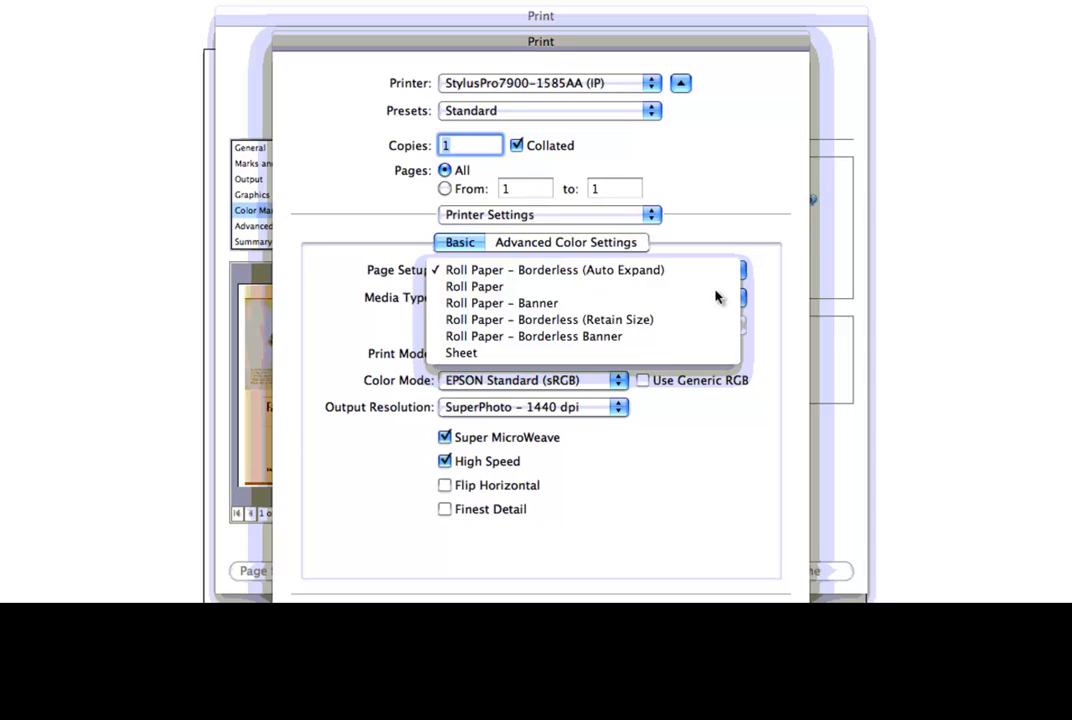
{"action": "left_click", "coordinate": [474, 286]}
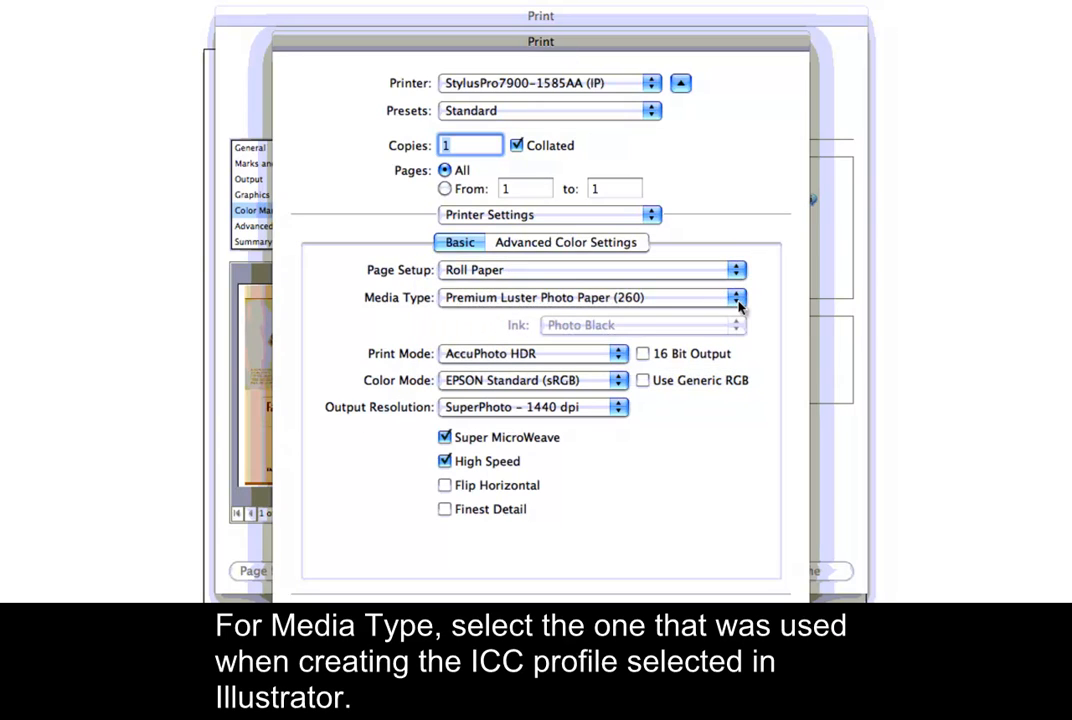
{"action": "left_click", "coordinate": [738, 297]}
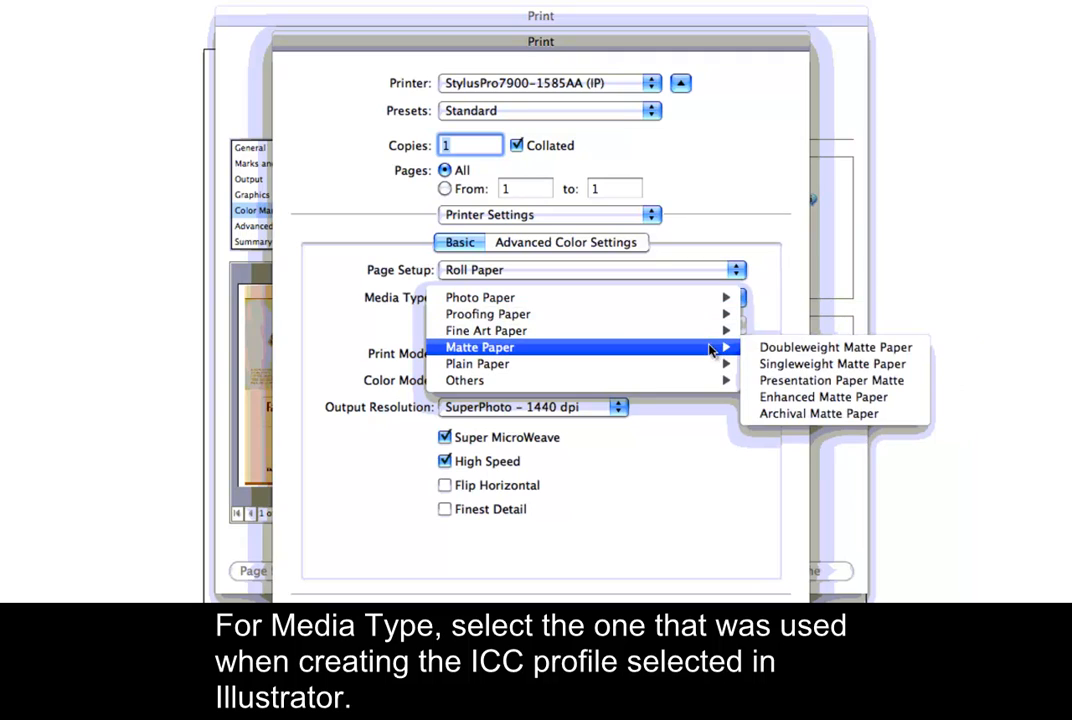
{"action": "left_click", "coordinate": [821, 397]}
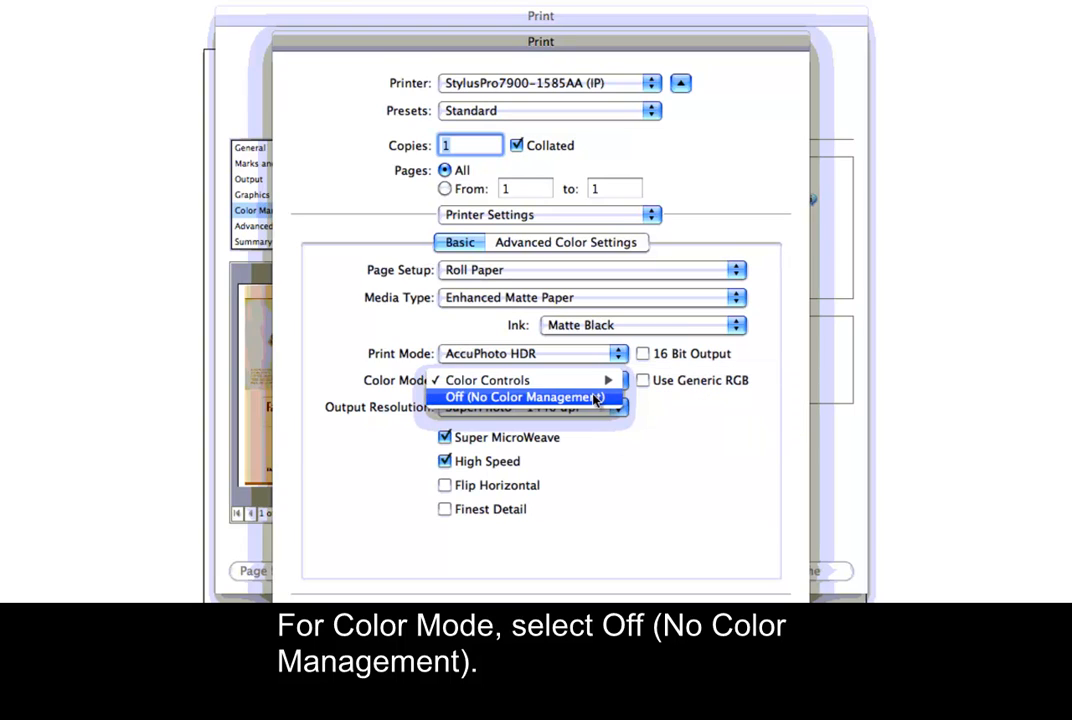
{"action": "left_click", "coordinate": [520, 397]}
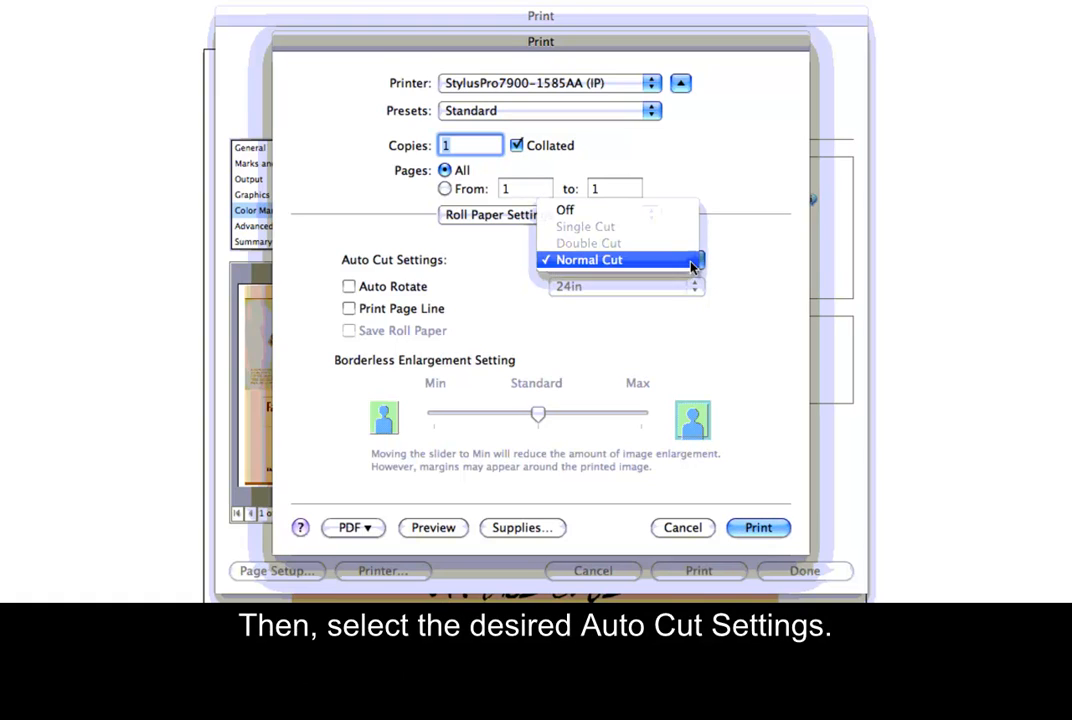
- Set the roll paper Auto Cut option to Normal Cut
{"action": "left_click", "coordinate": [588, 260]}
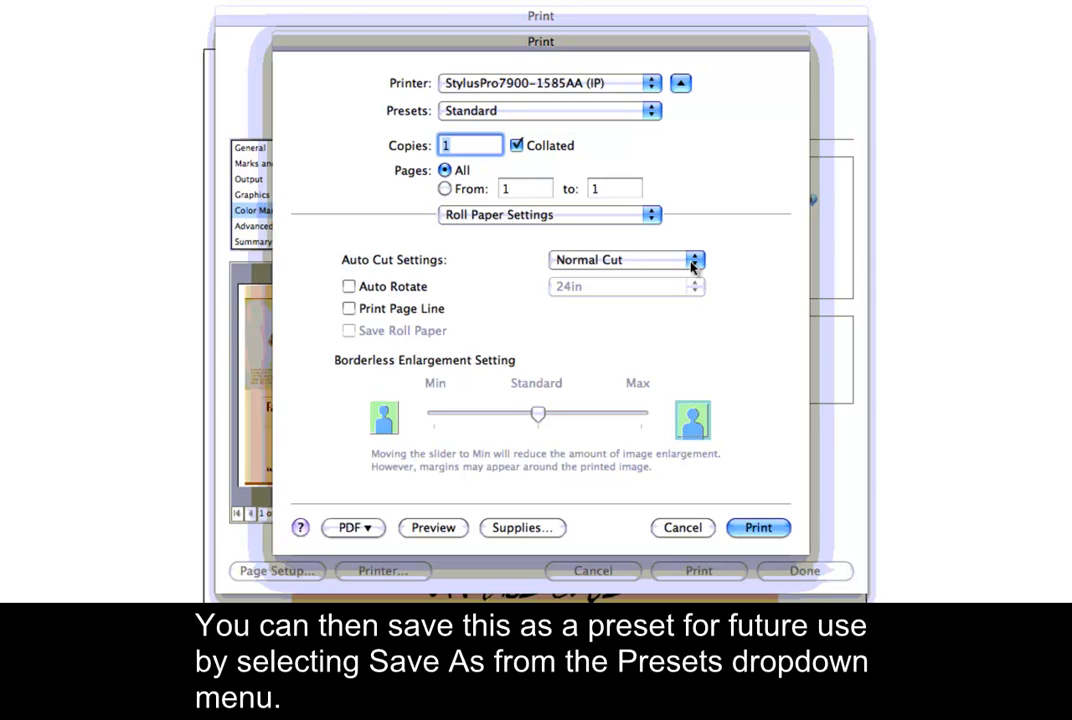
{"action": "left_click", "coordinate": [548, 110]}
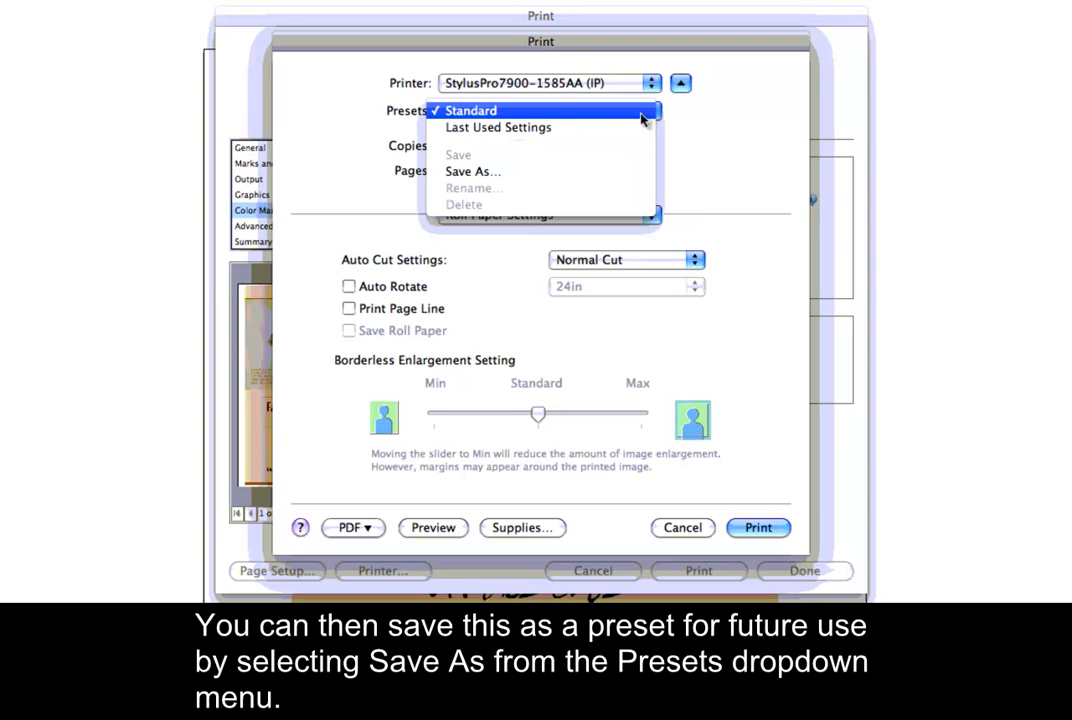
- Save the Epson driver settings as preset 'Water Resistant Satin Cloth' and return to Print
{"action": "left_click", "coordinate": [472, 171]}
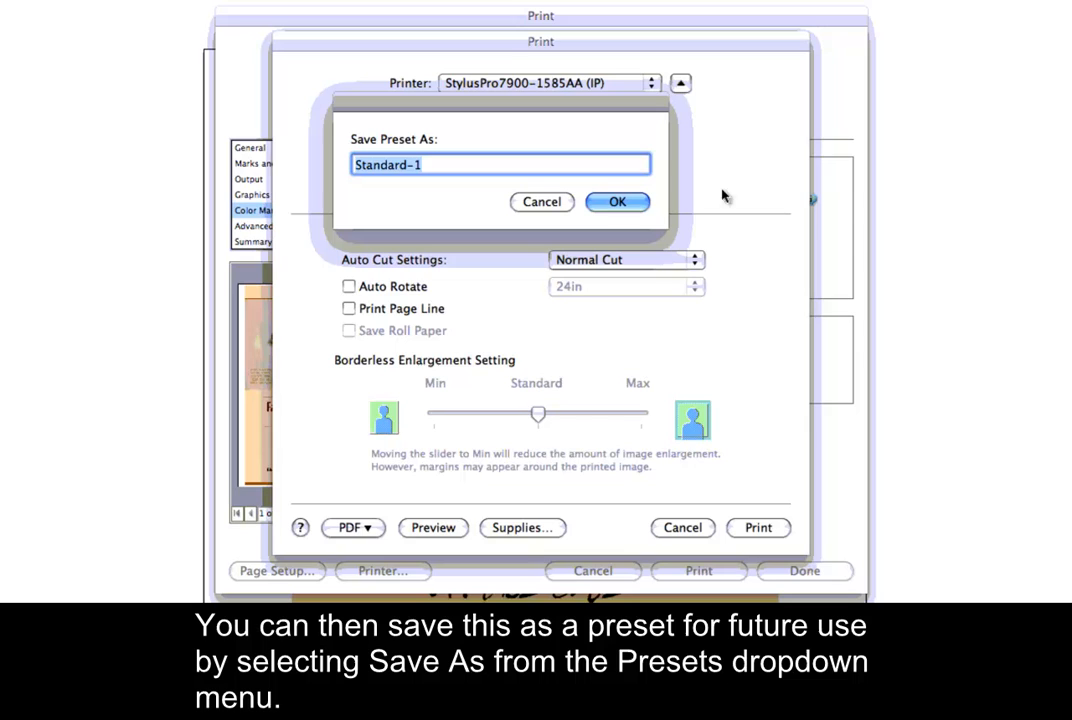
{"action": "type", "text": "Water Resistant Satin Cloth"}
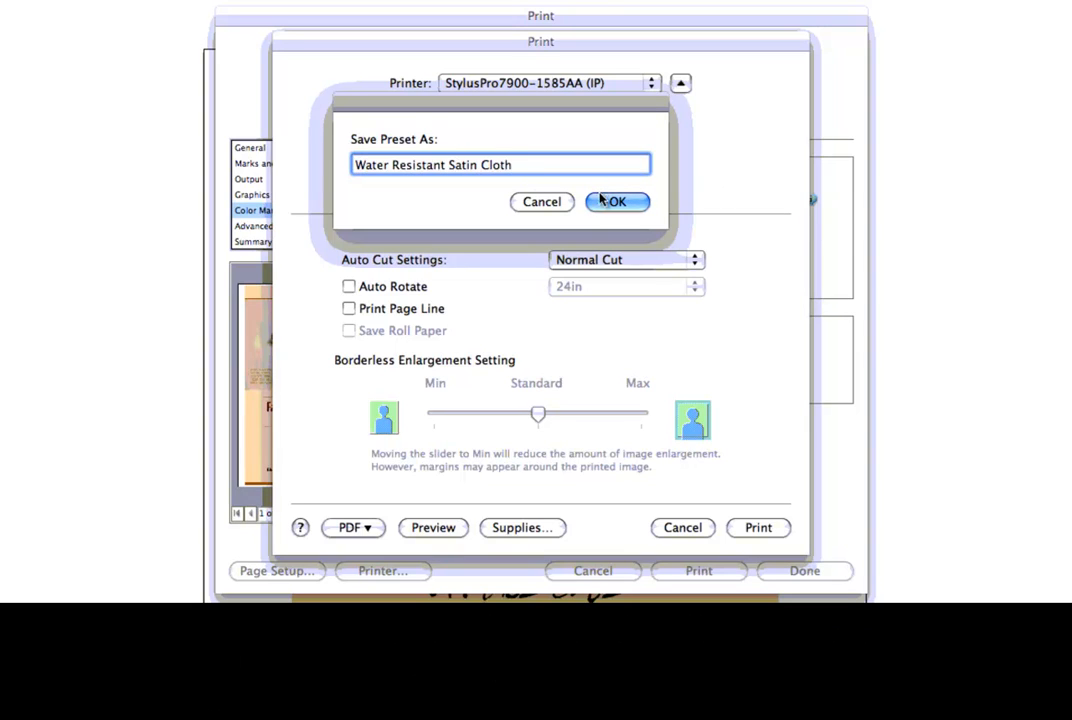
{"action": "left_click", "coordinate": [617, 201]}
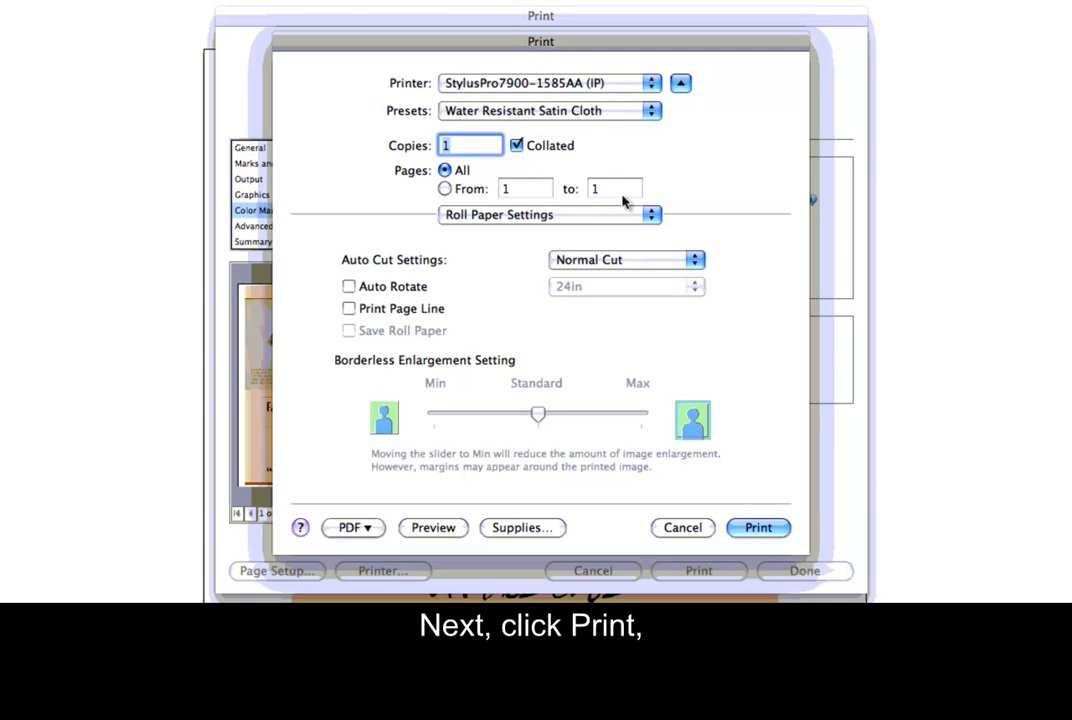
{"action": "left_click", "coordinate": [758, 527]}
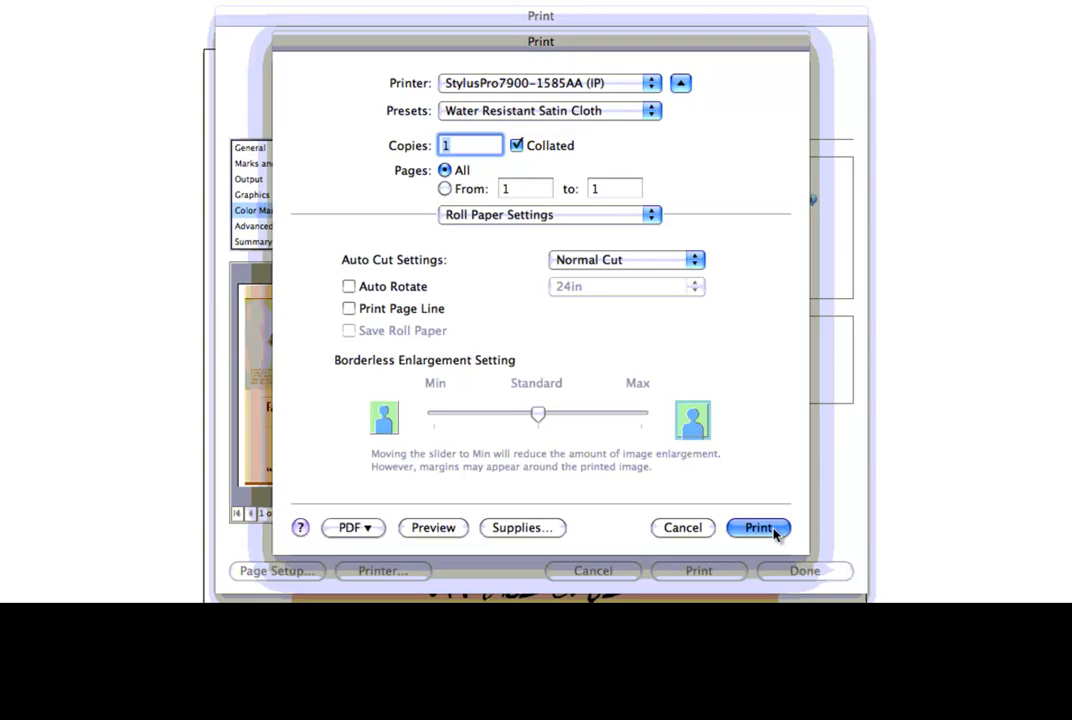
{"action": "left_click", "coordinate": [758, 527]}
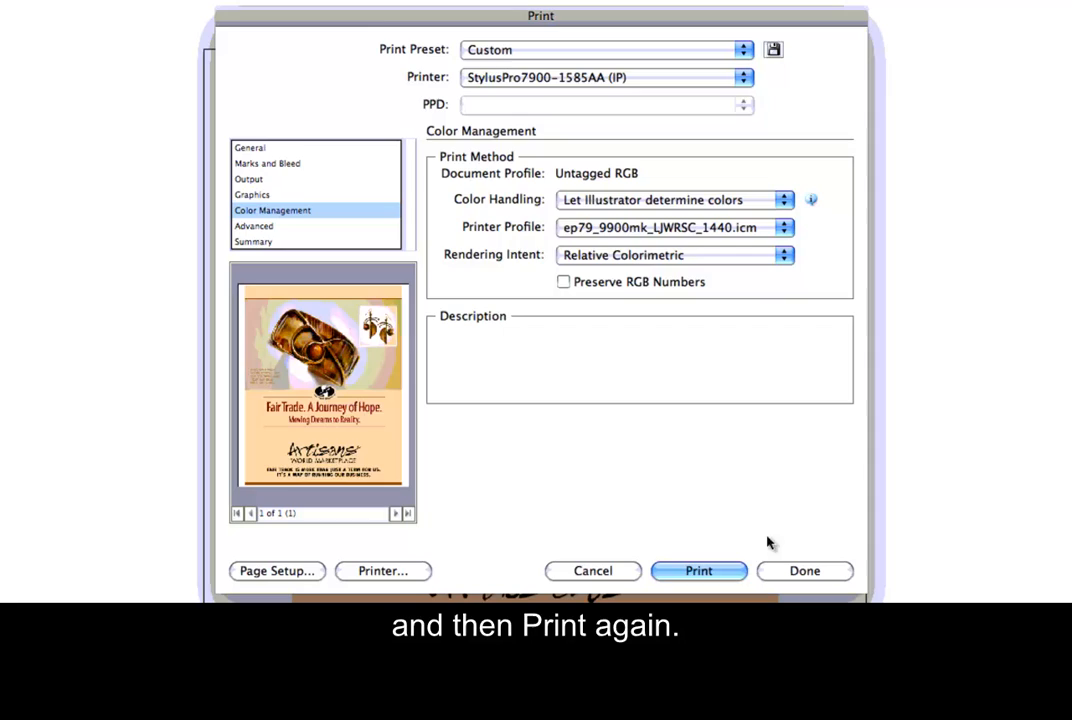